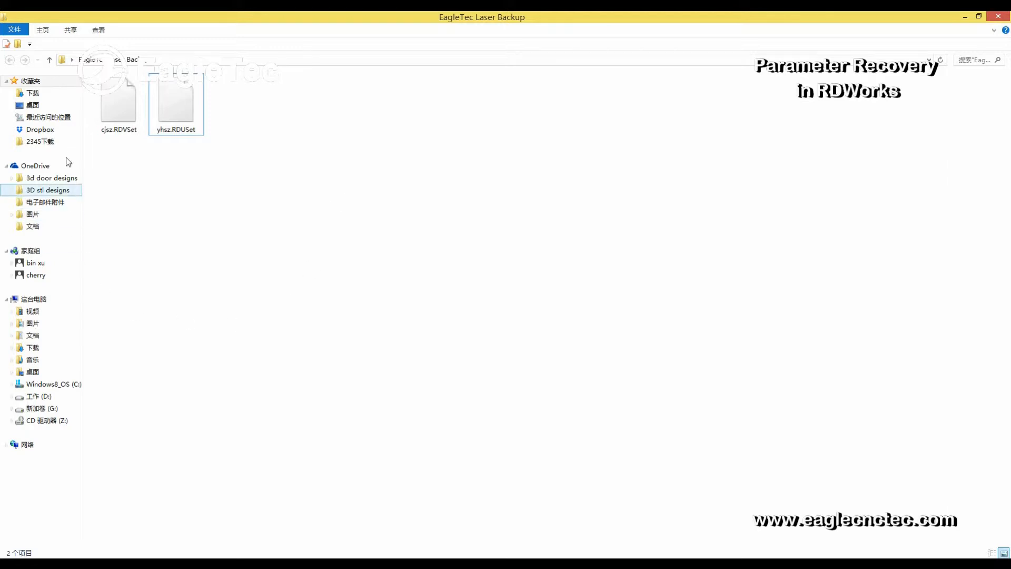
Step: Enter the vendor password via File > Vendor settings to reach the Vendor tools dialog
click(119, 103)
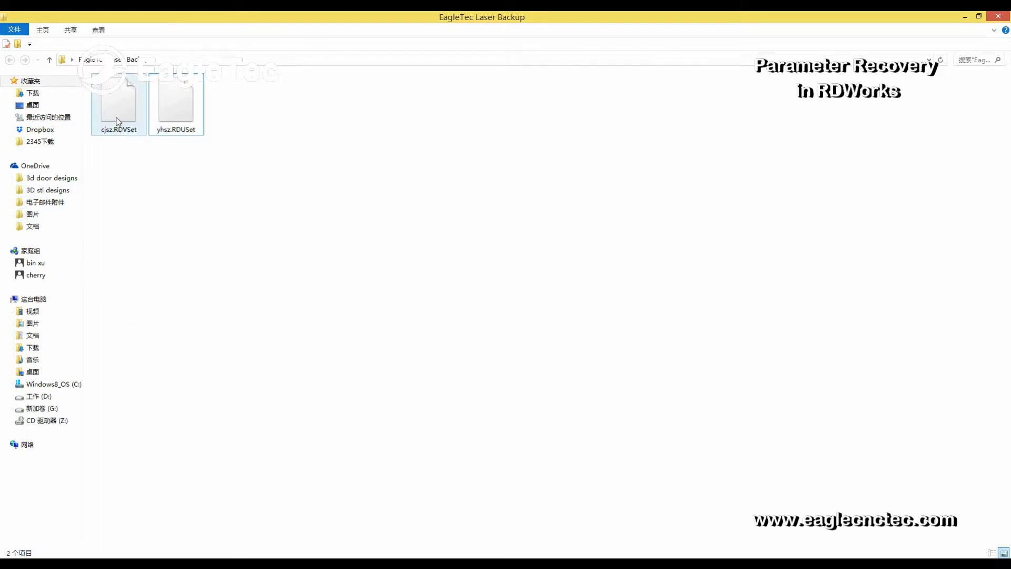
click(176, 103)
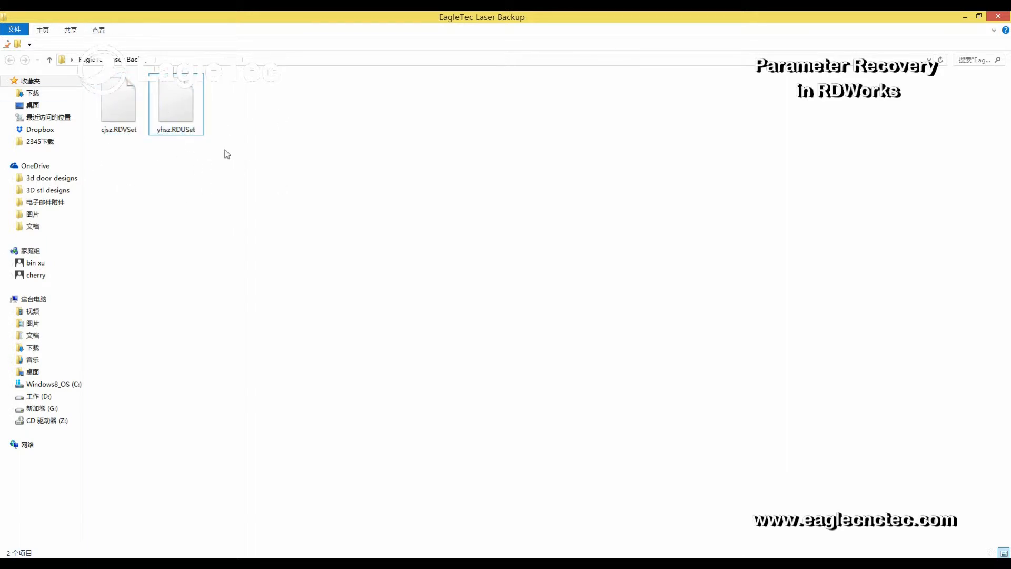
mouse_move(288, 170)
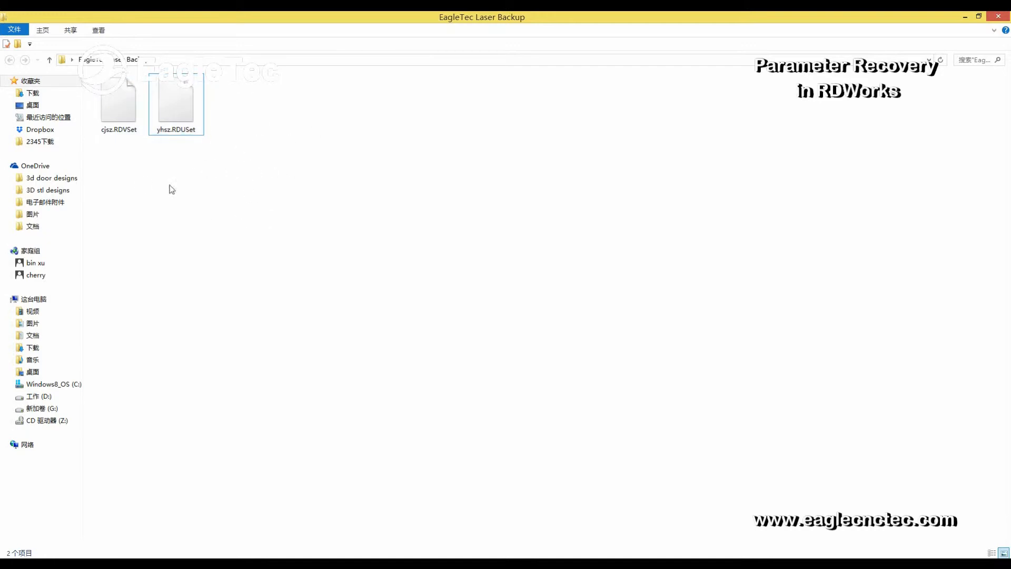
mouse_move(226, 186)
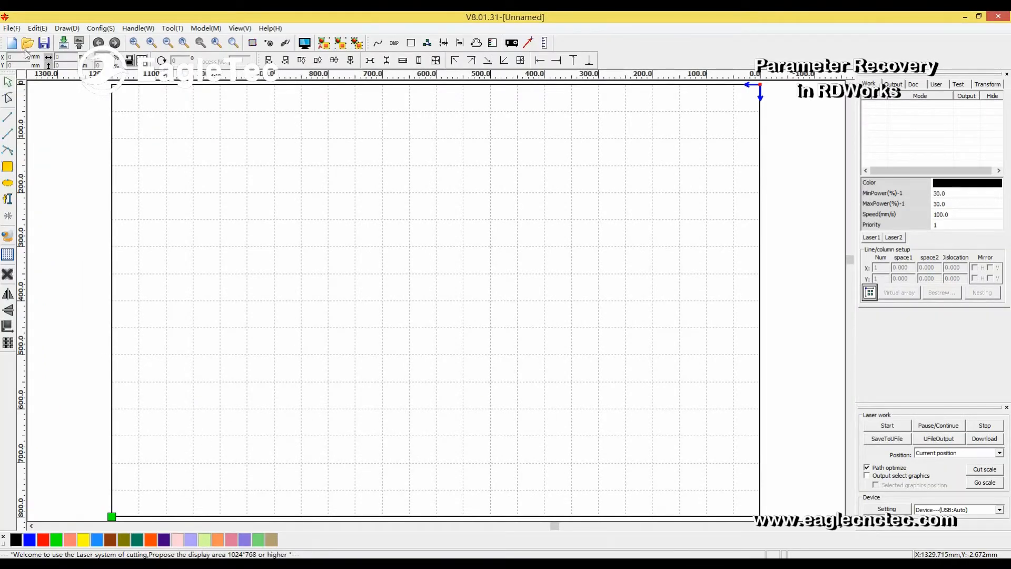
click(11, 28)
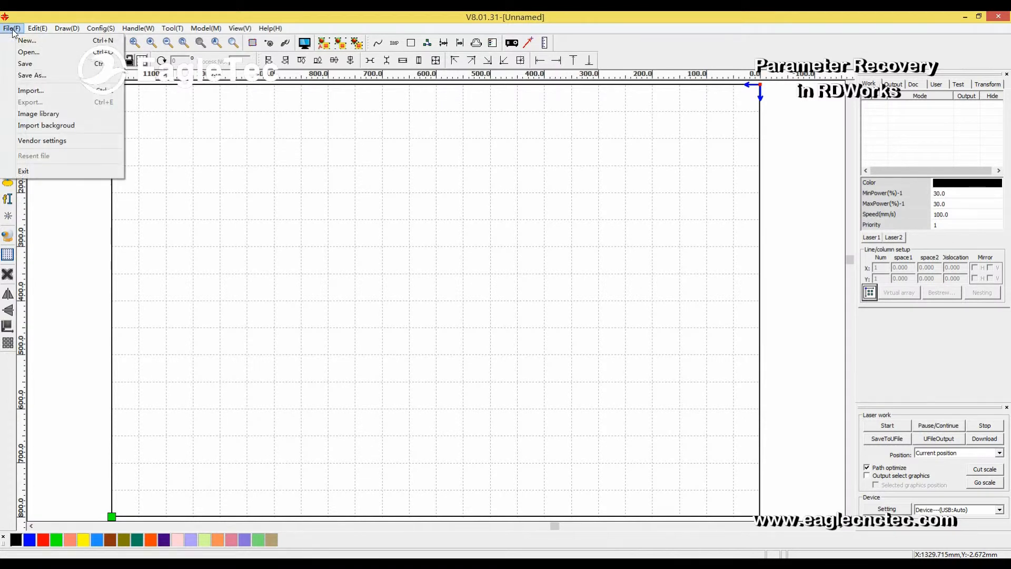
mouse_move(42, 140)
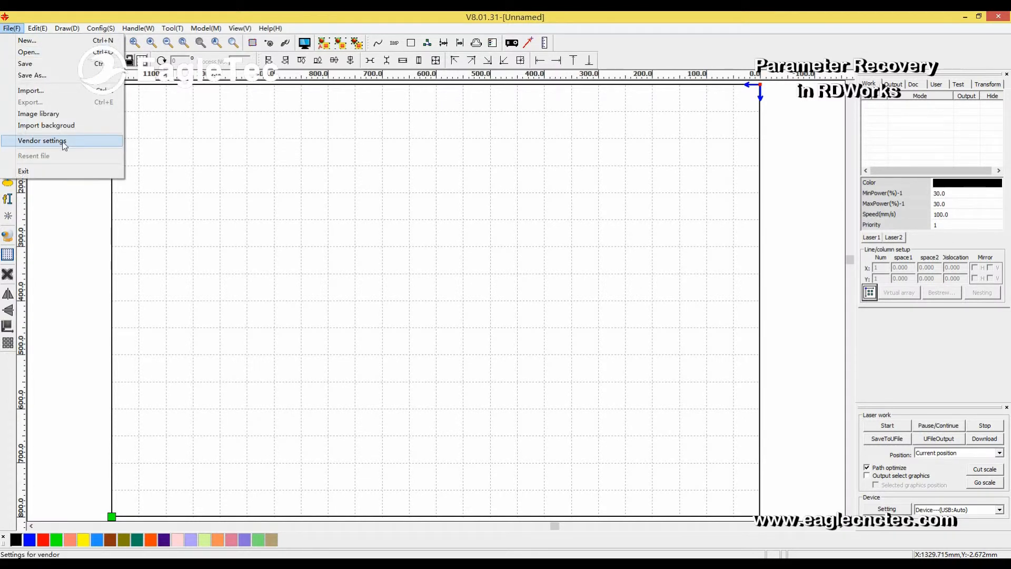
click(41, 140)
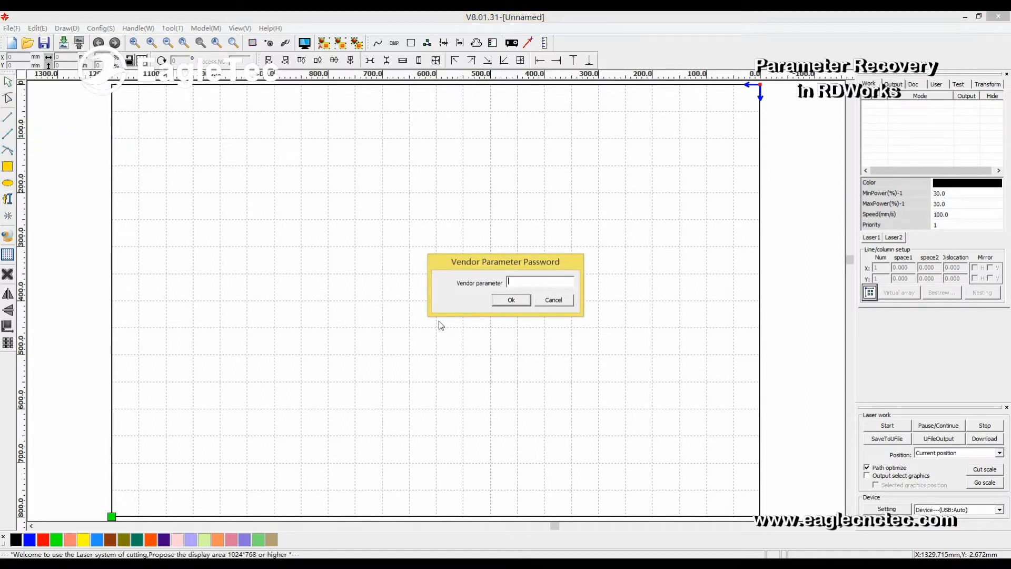
mouse_move(623, 312)
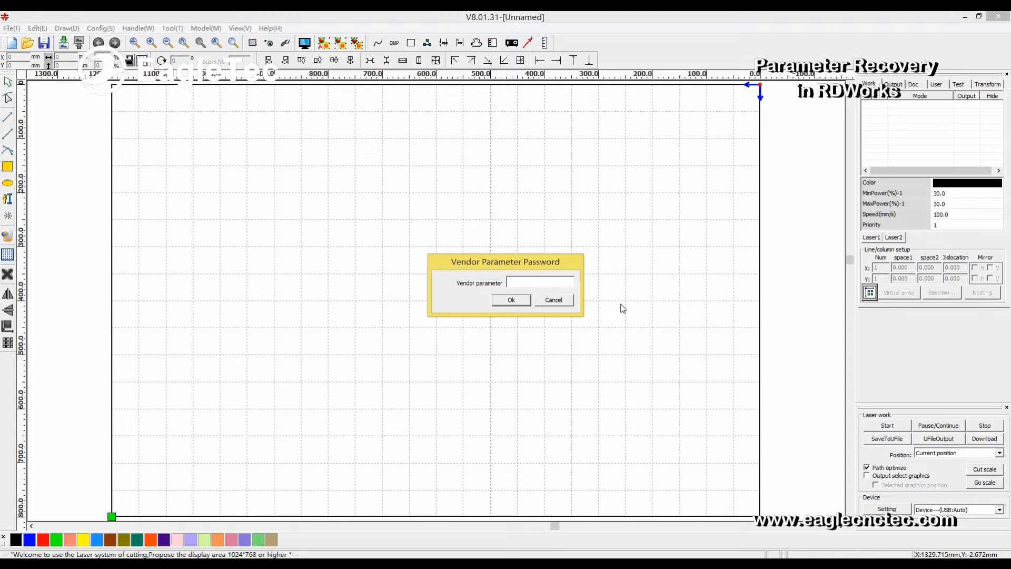
text(**)
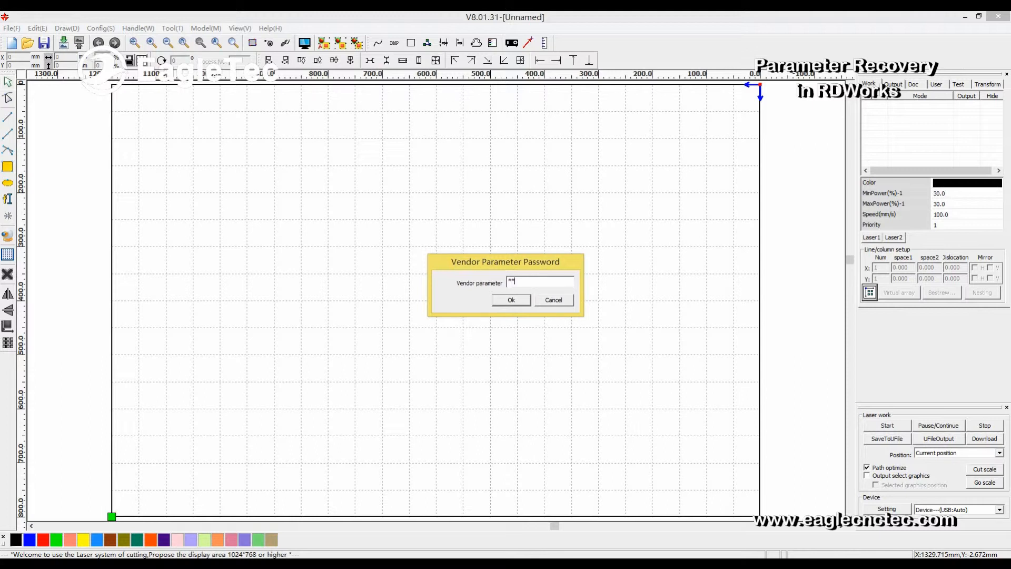
text(****)
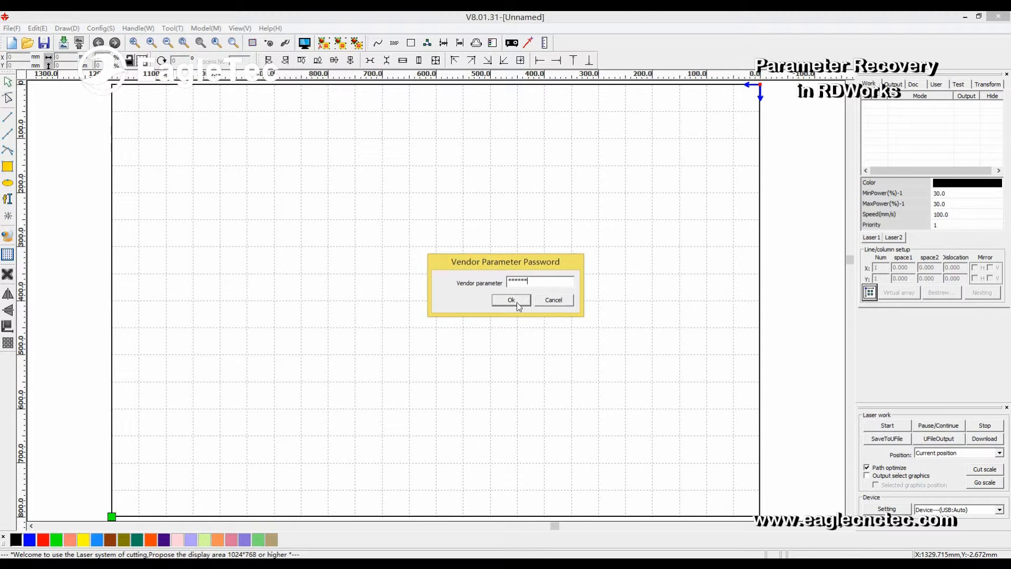
click(510, 300)
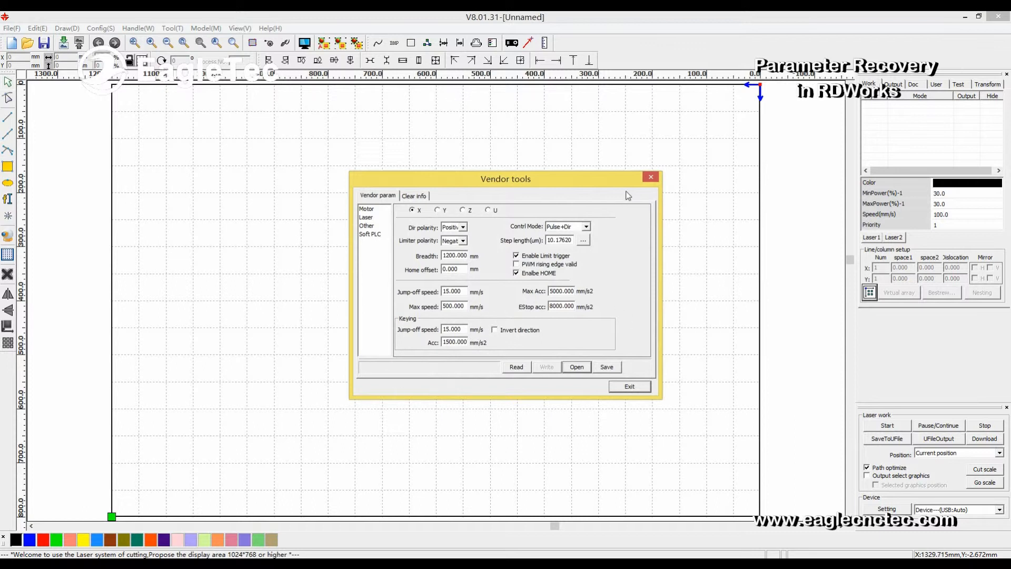
mouse_move(507, 374)
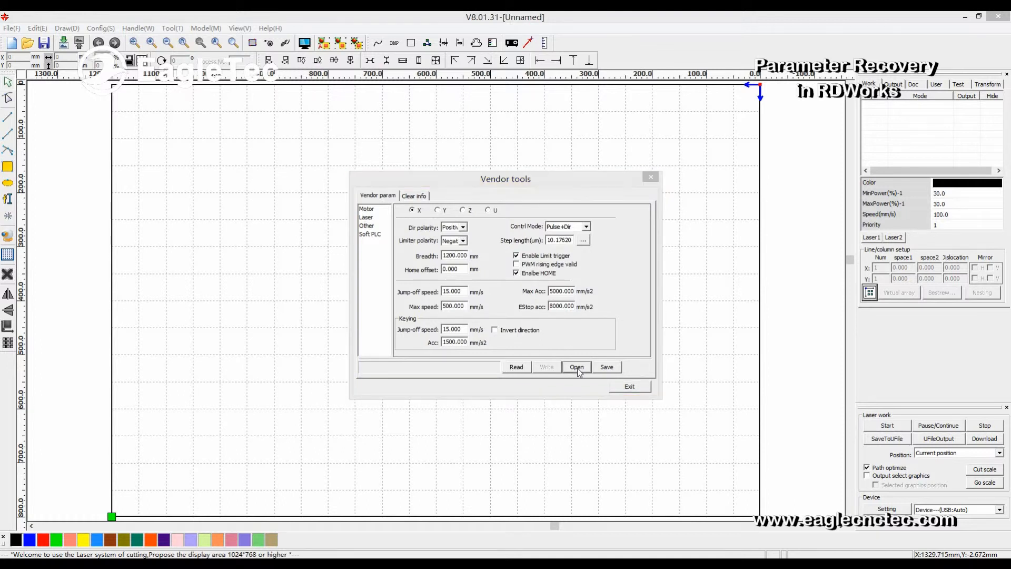
Step: Start a vendor parameter import and select cjsz.RDVSet in the EagleTec Laser Backup folder
click(576, 366)
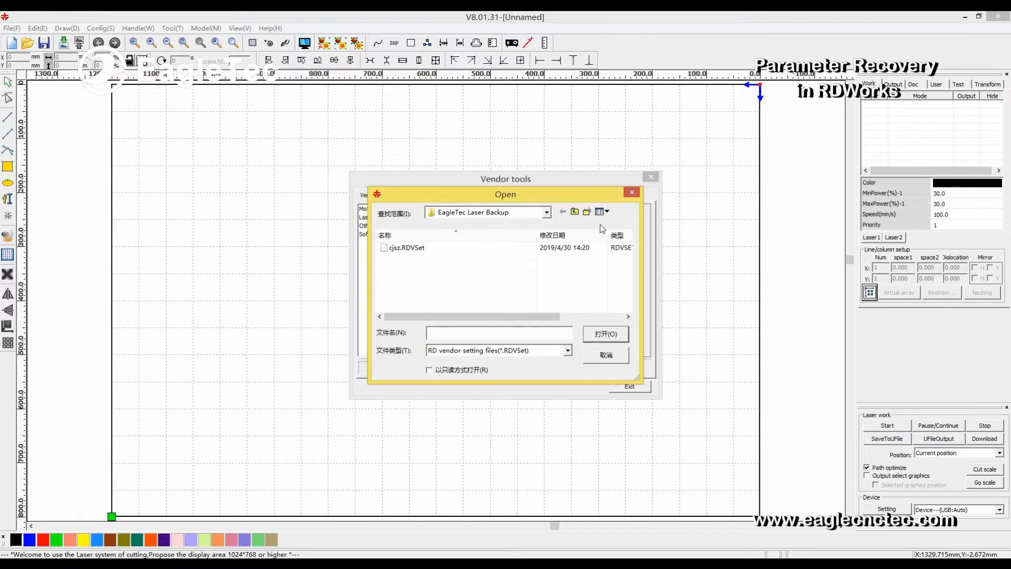
click(406, 247)
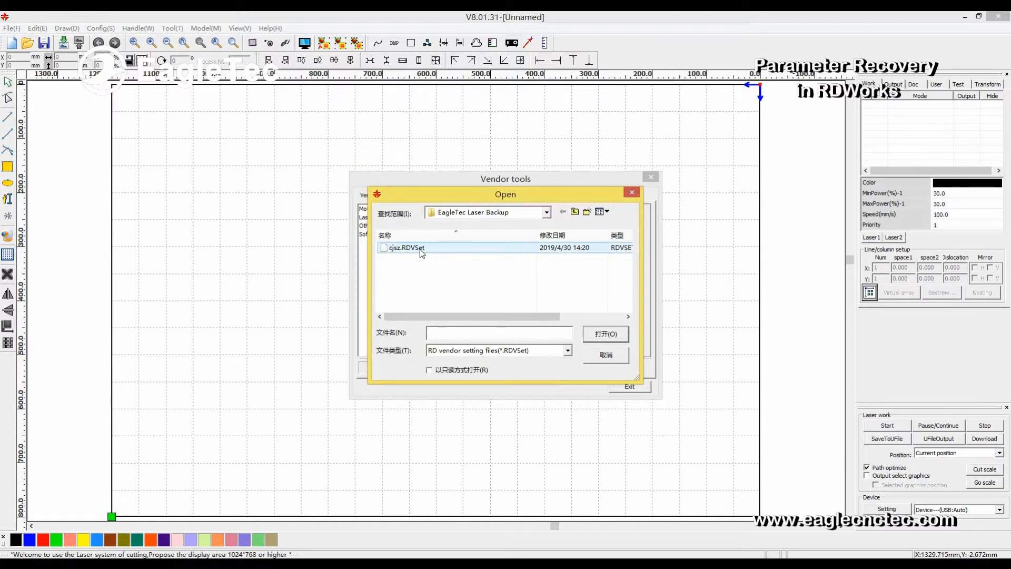
click(405, 248)
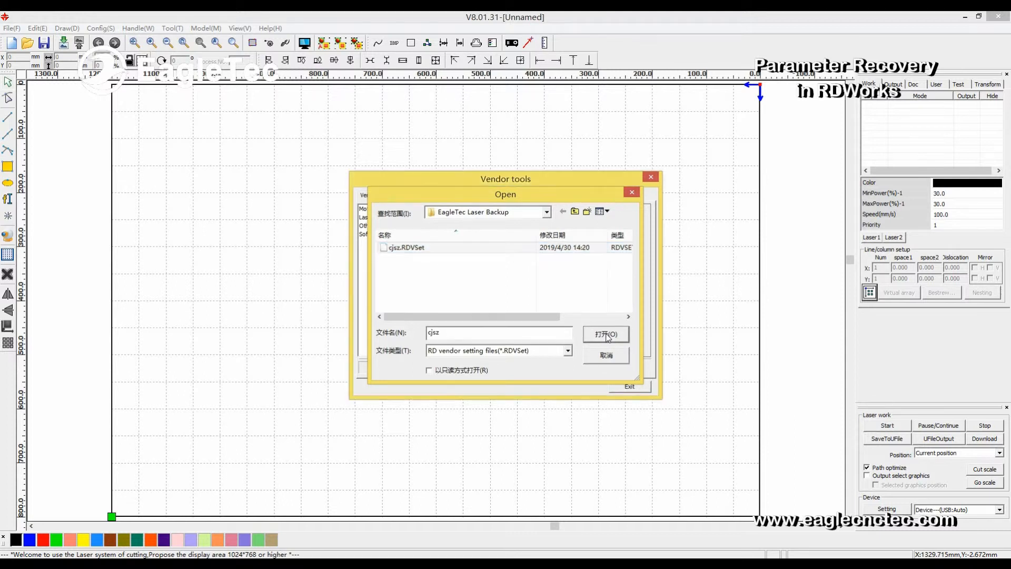
Step: Import cjsz.RDVSet, dismiss the 'Import param success' message and exit Vendor tools
click(604, 334)
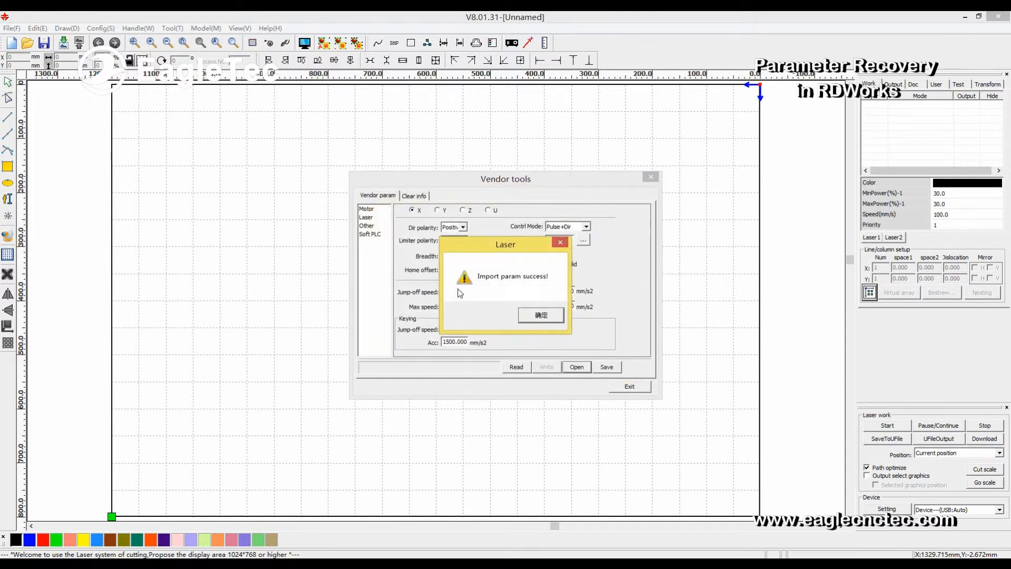
mouse_move(532, 296)
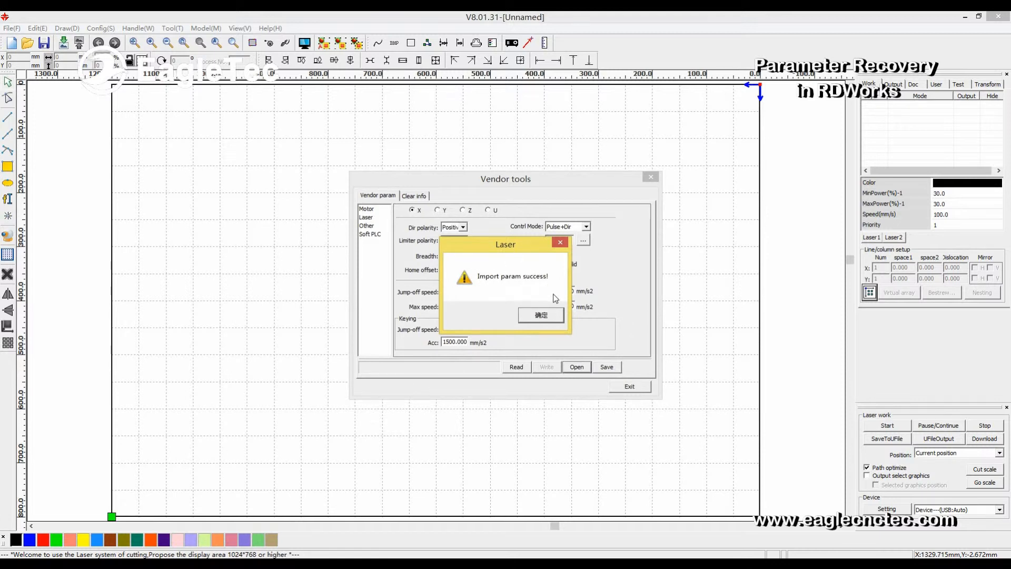
click(540, 315)
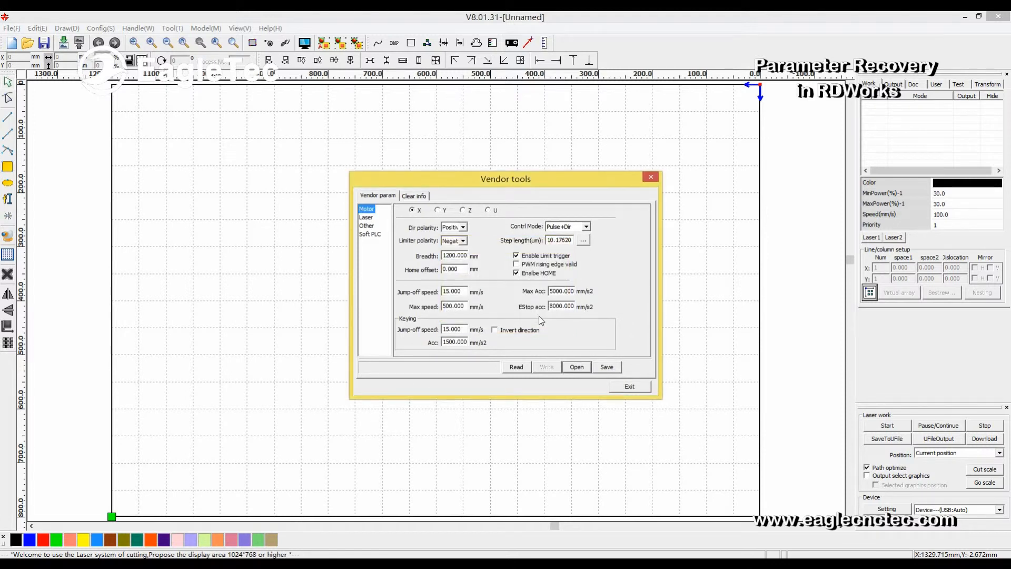
mouse_move(555, 381)
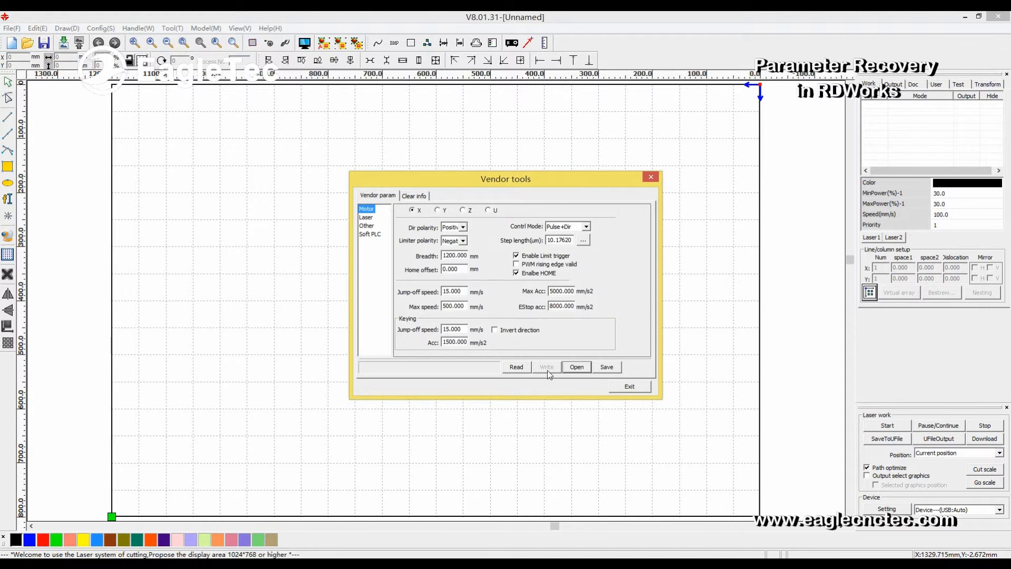
mouse_move(628, 385)
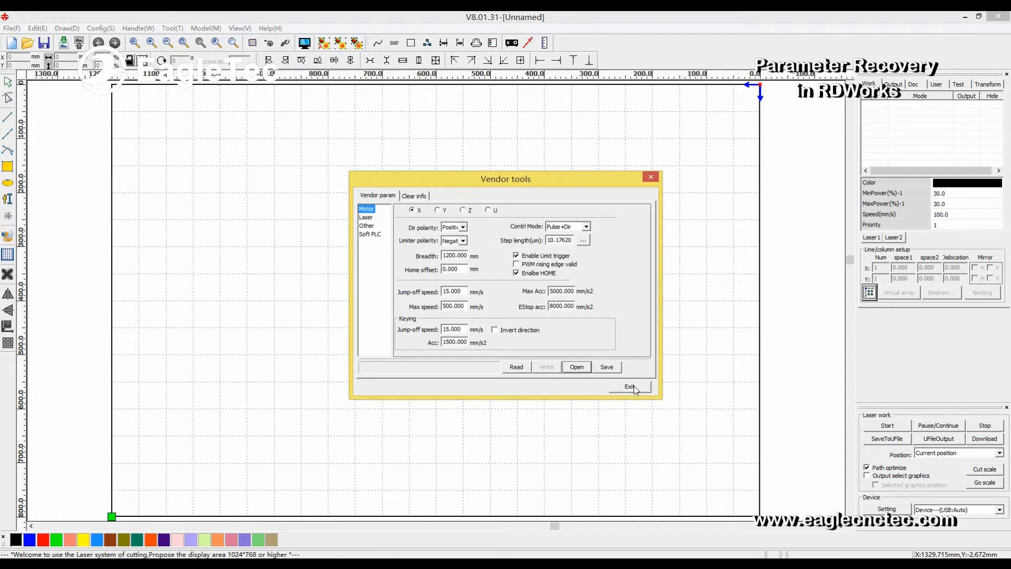
click(628, 386)
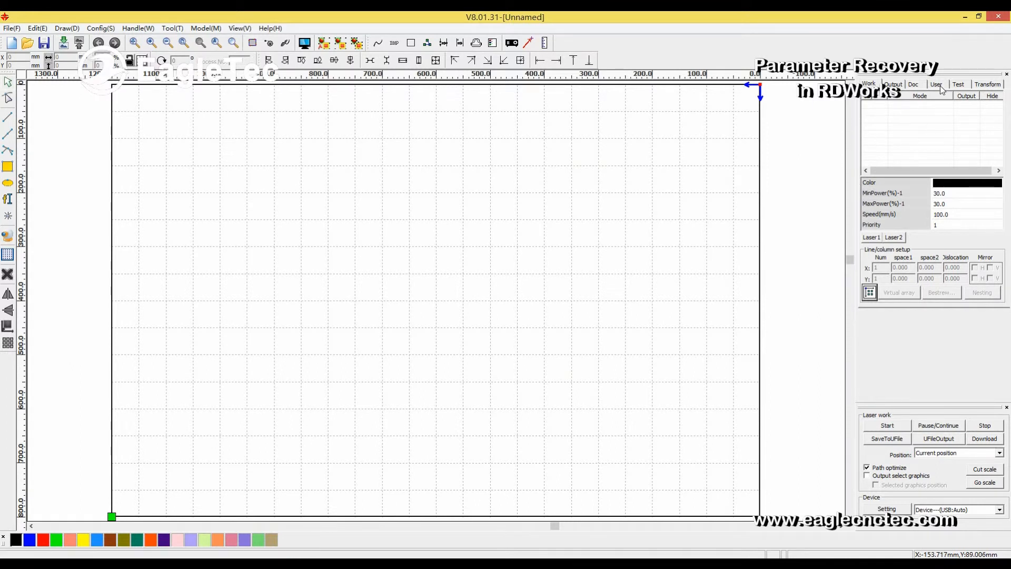
Step: Switch to the User parameters and dismiss the no-connected-device warning after Read
click(934, 84)
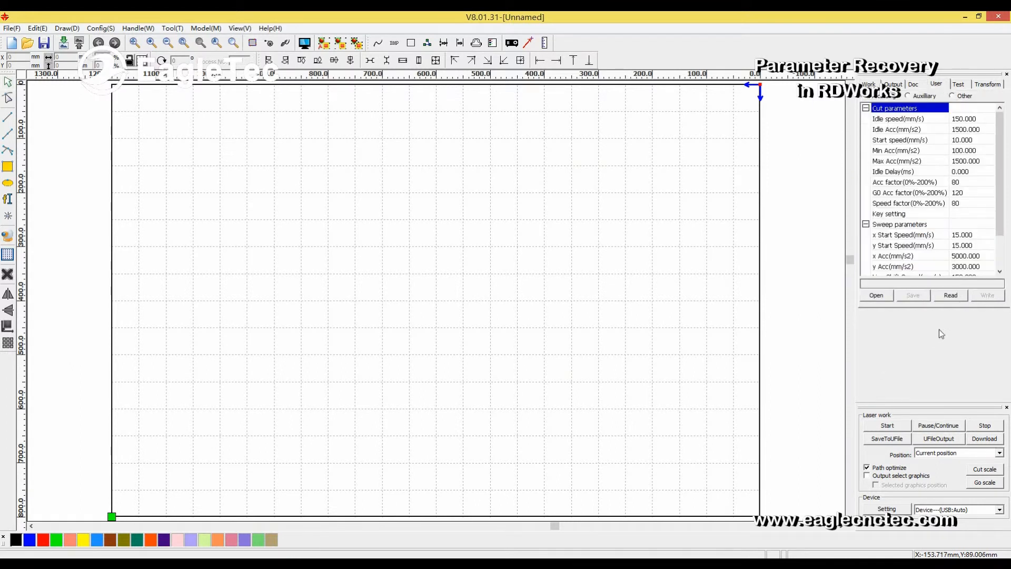
click(950, 295)
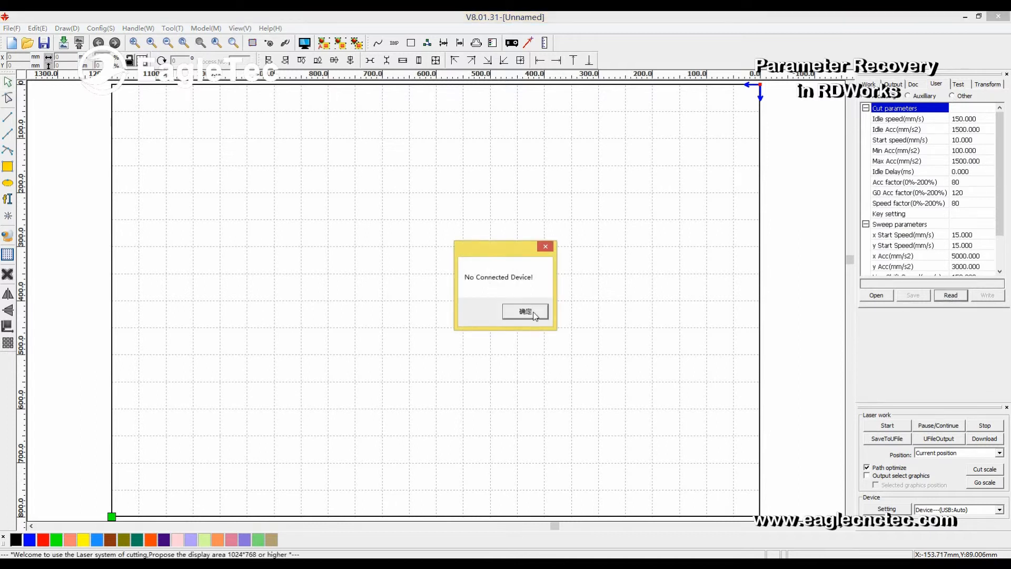
click(524, 312)
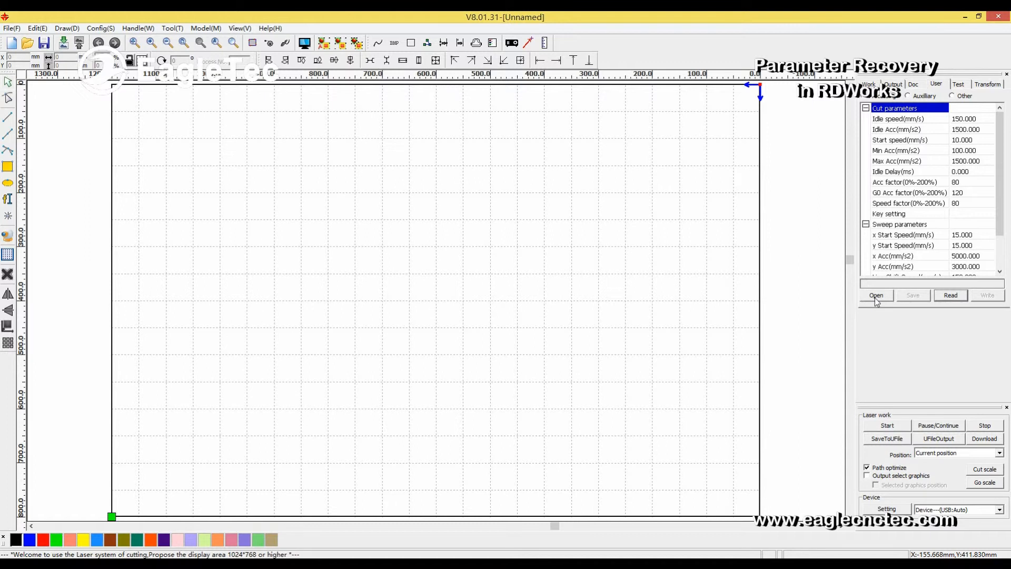
Step: Import the yhsz.RDUSet user parameter backup and dismiss the 'Import param success' message
click(875, 295)
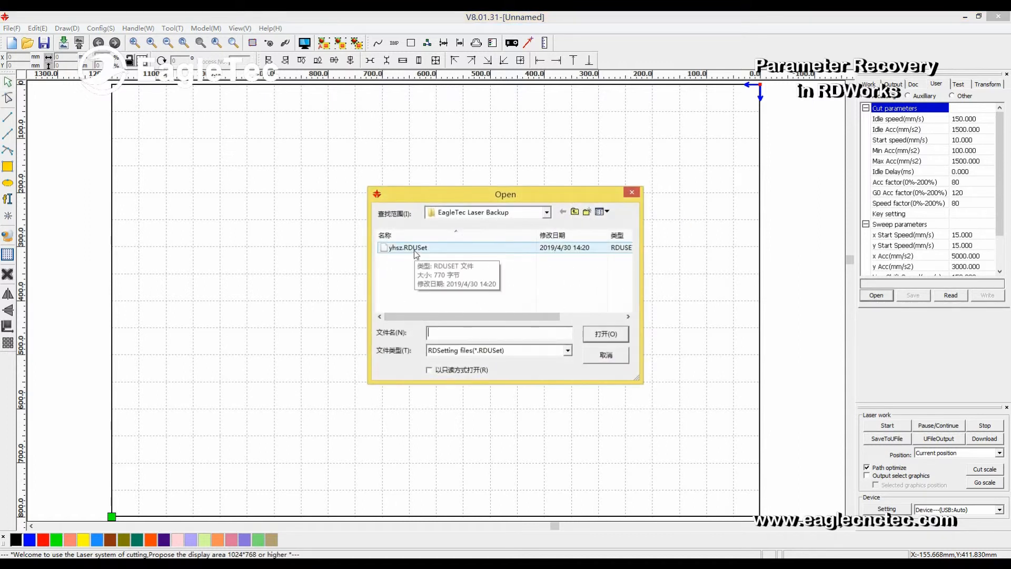
click(407, 247)
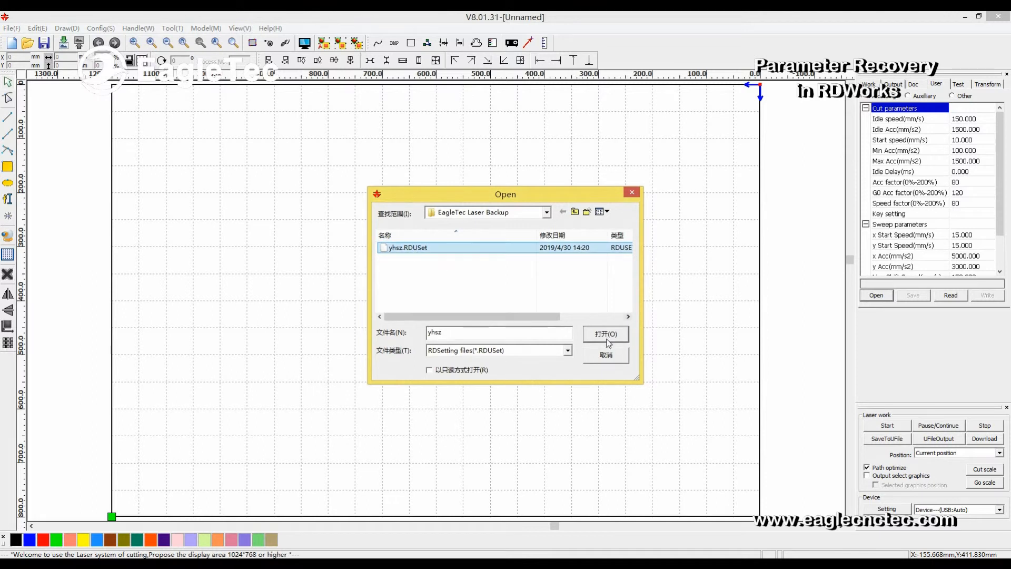
click(604, 334)
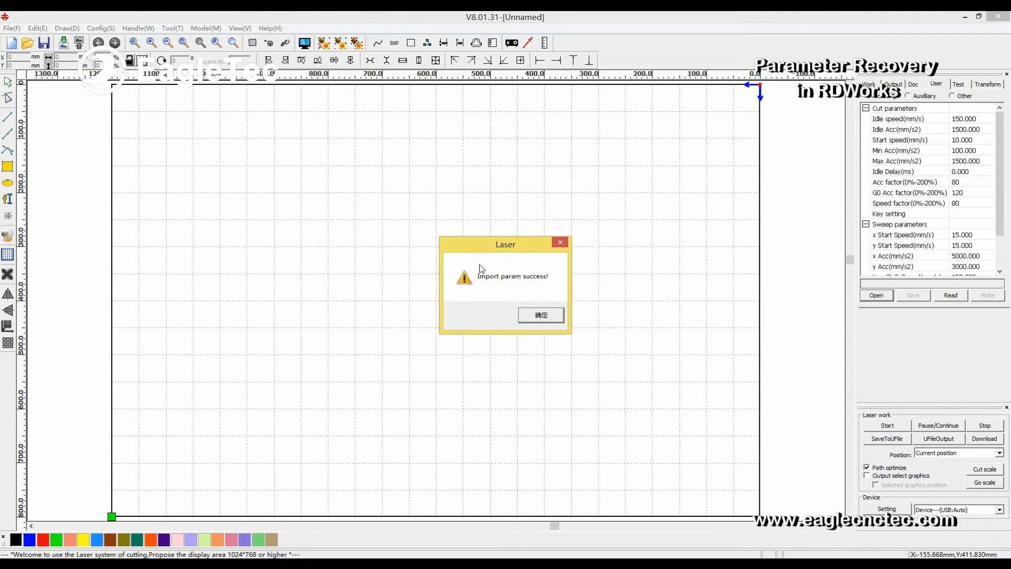
click(540, 315)
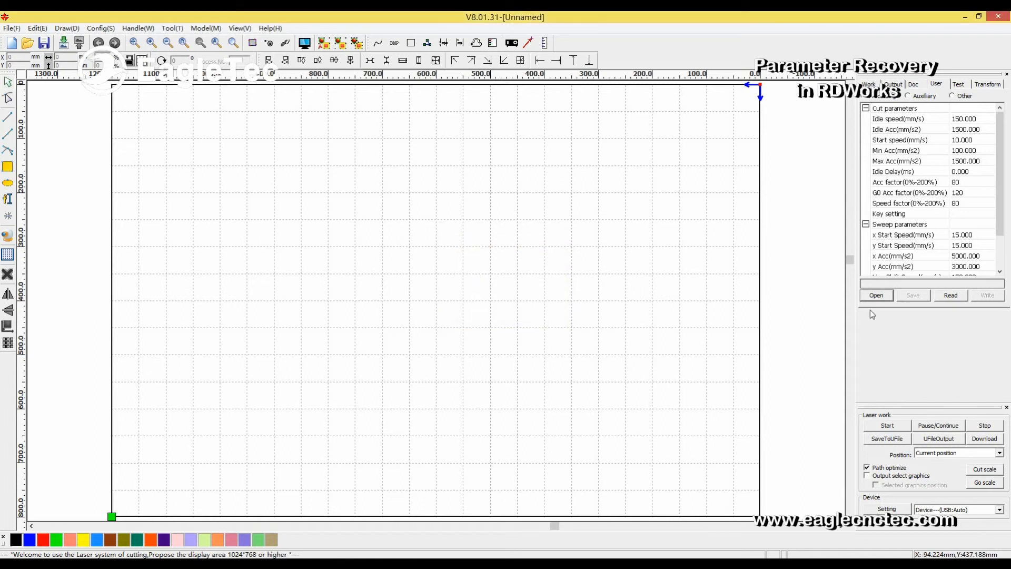